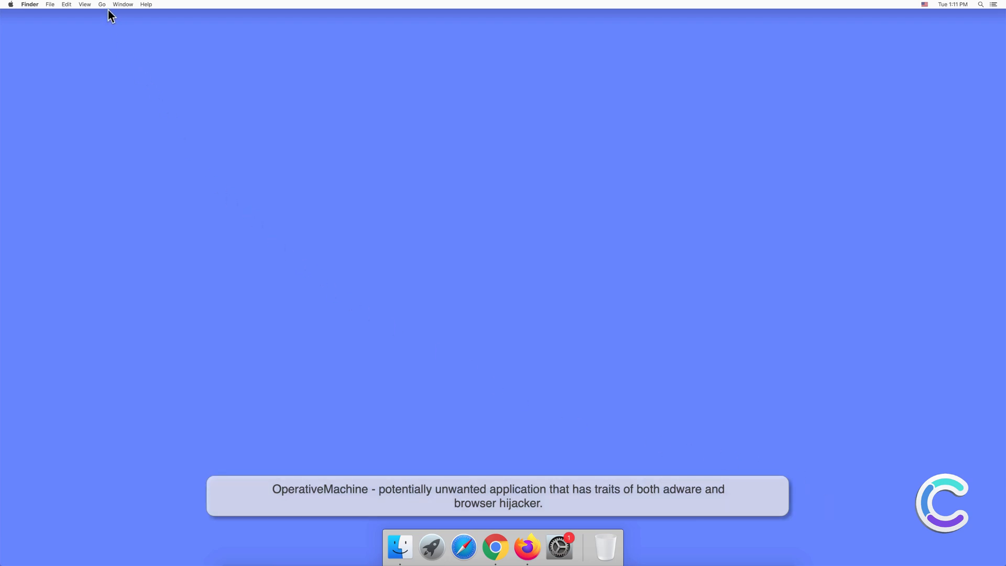
Go to /Library and expand Application Support and LaunchDaemons to find OperativeMachine files
click(102, 5)
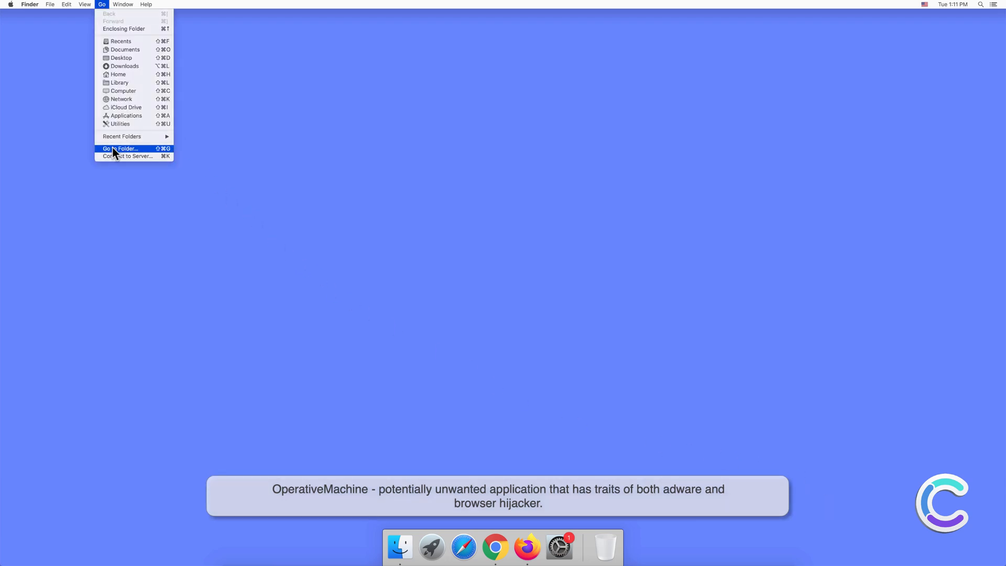
click(119, 149)
text(/Library)
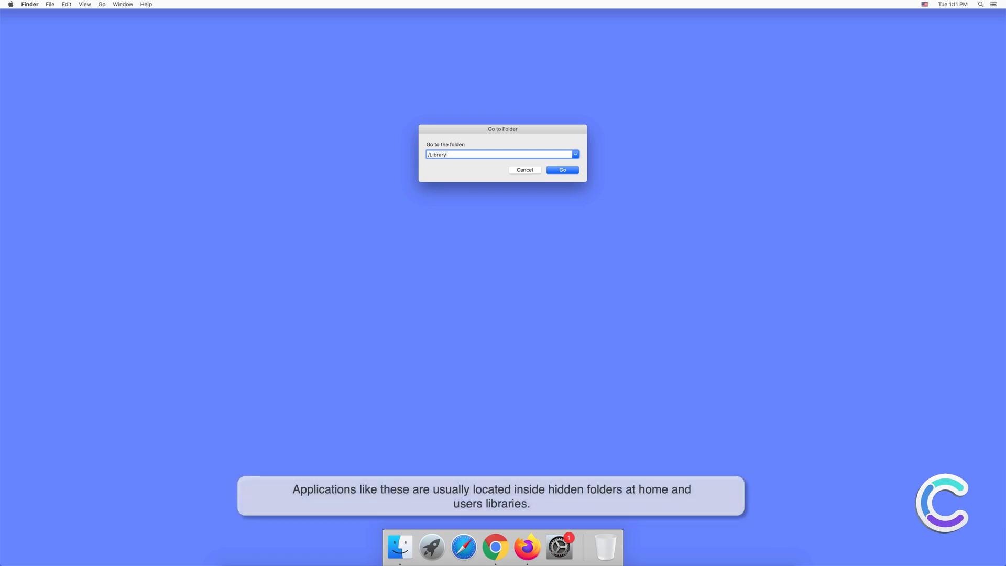
click(561, 169)
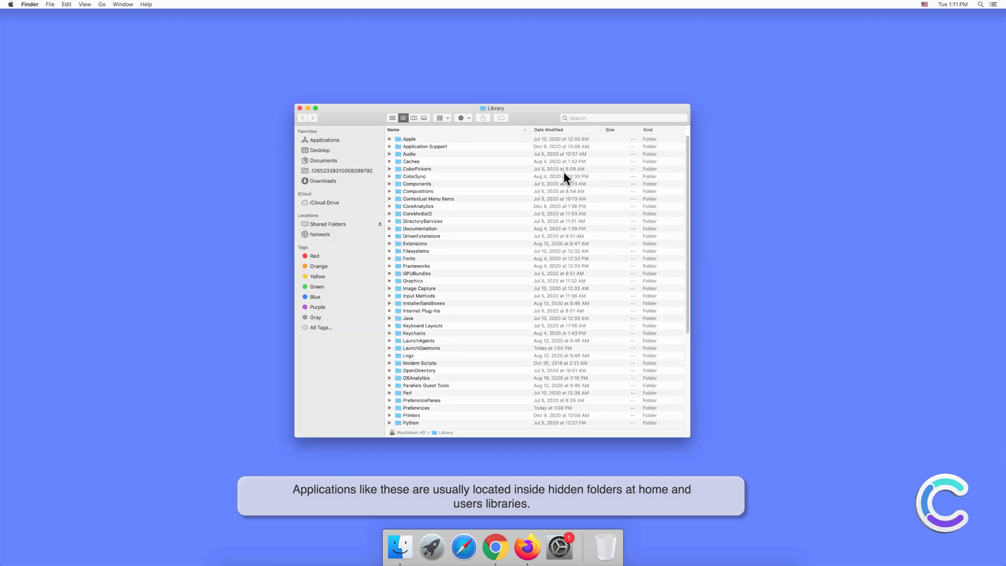
click(390, 147)
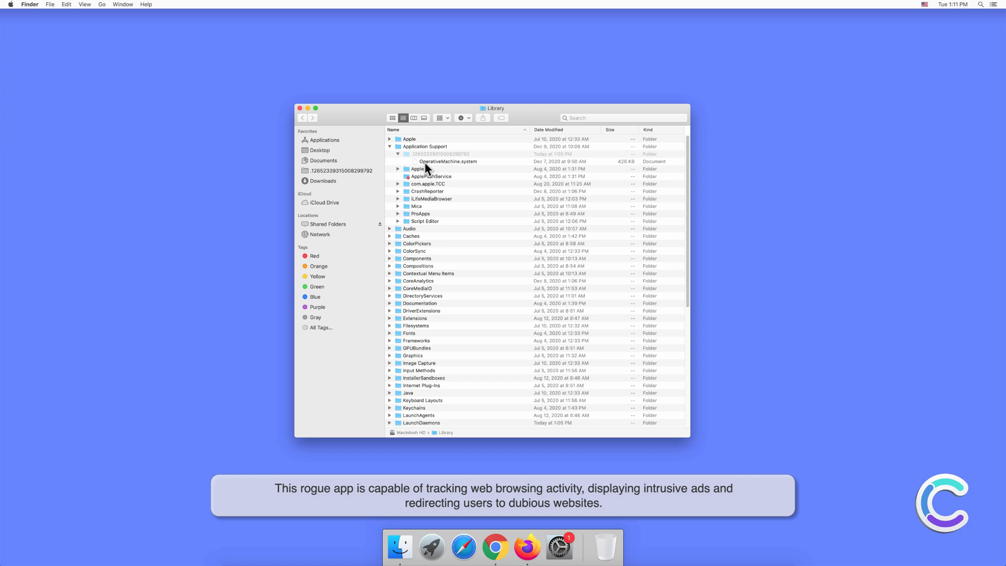
scroll(down, 3)
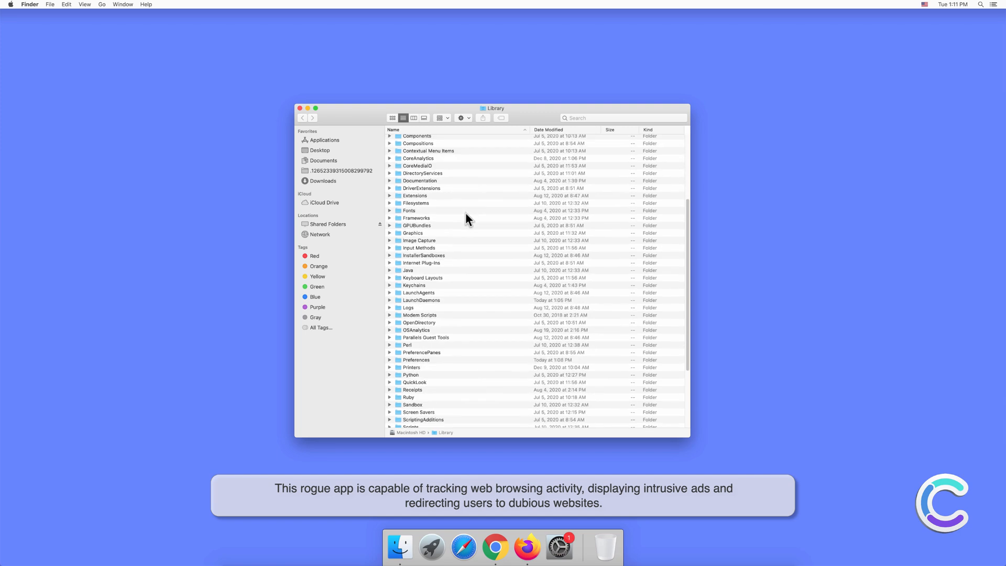
scroll(down, 3)
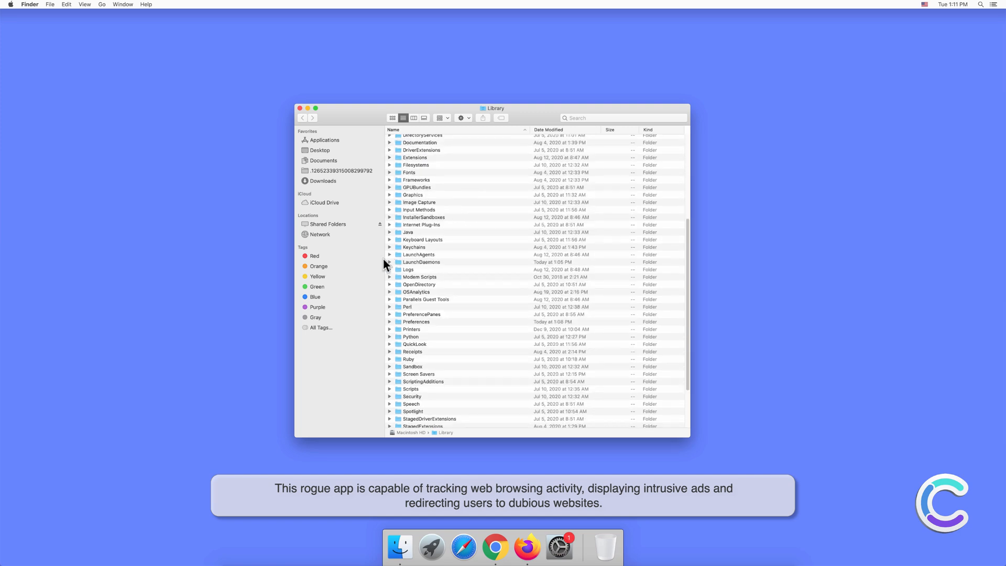
click(390, 263)
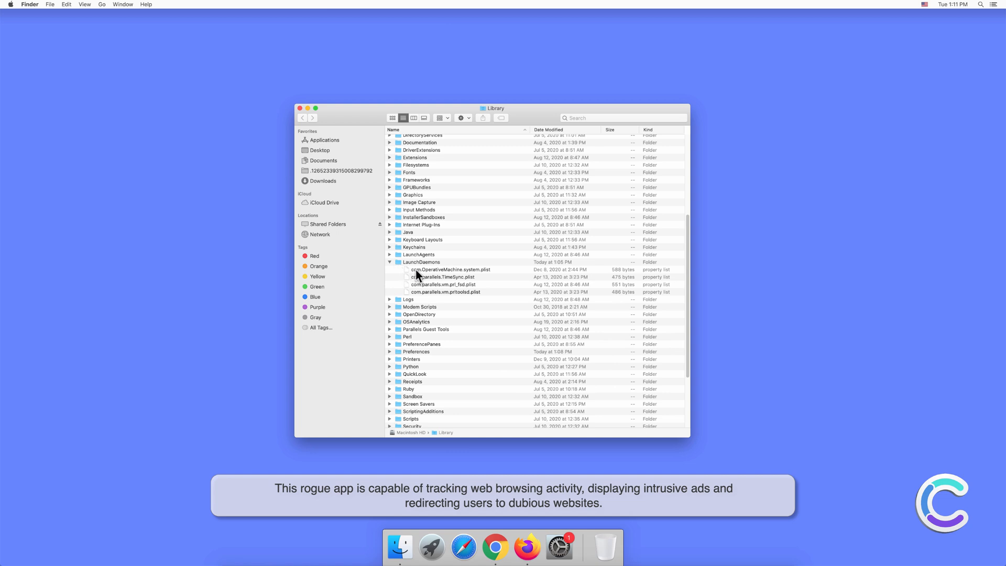
Move com.OperativeMachine.system.plist from LaunchDaemons to the Trash, authorizing with the admin password
click(449, 269)
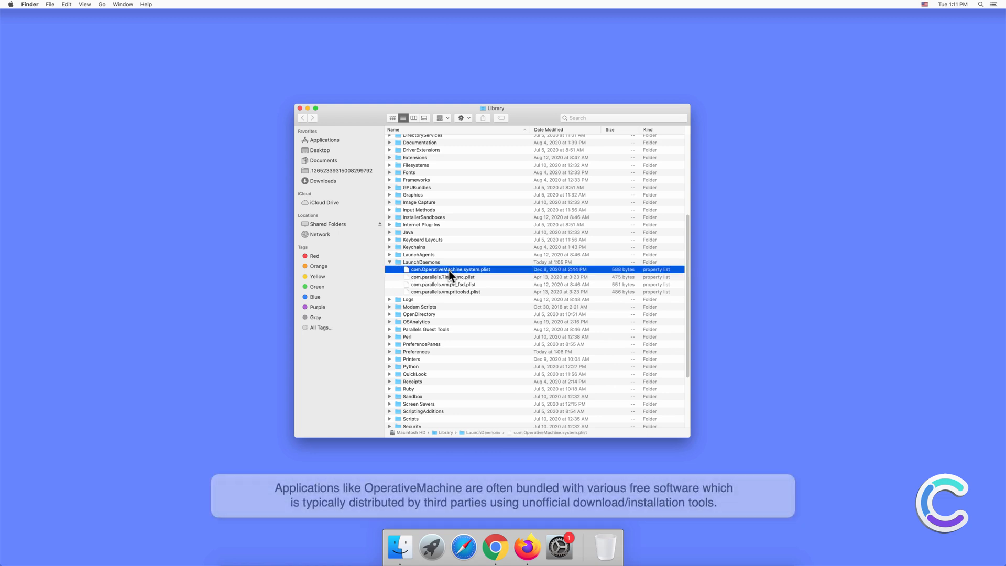
right_click(449, 269)
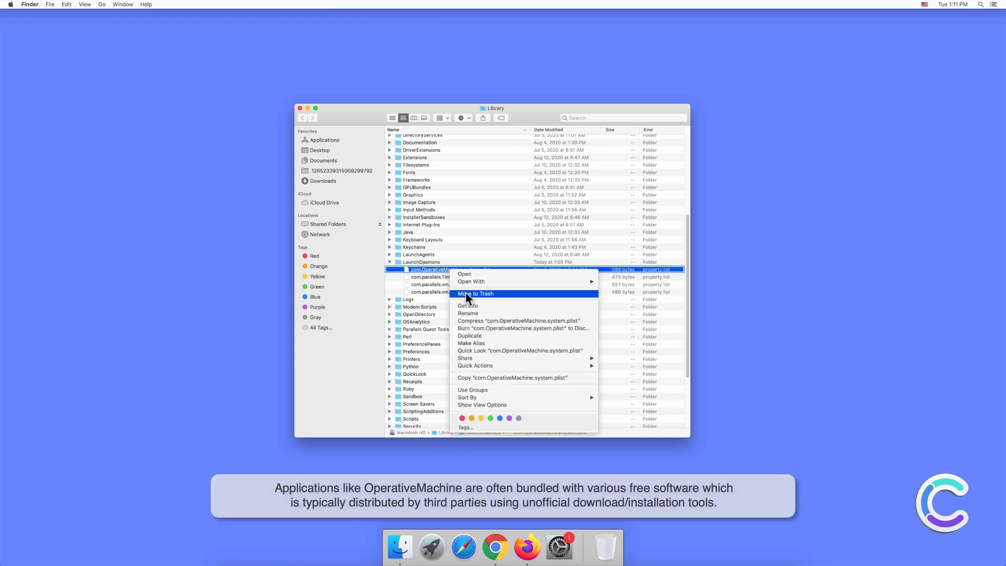
click(475, 294)
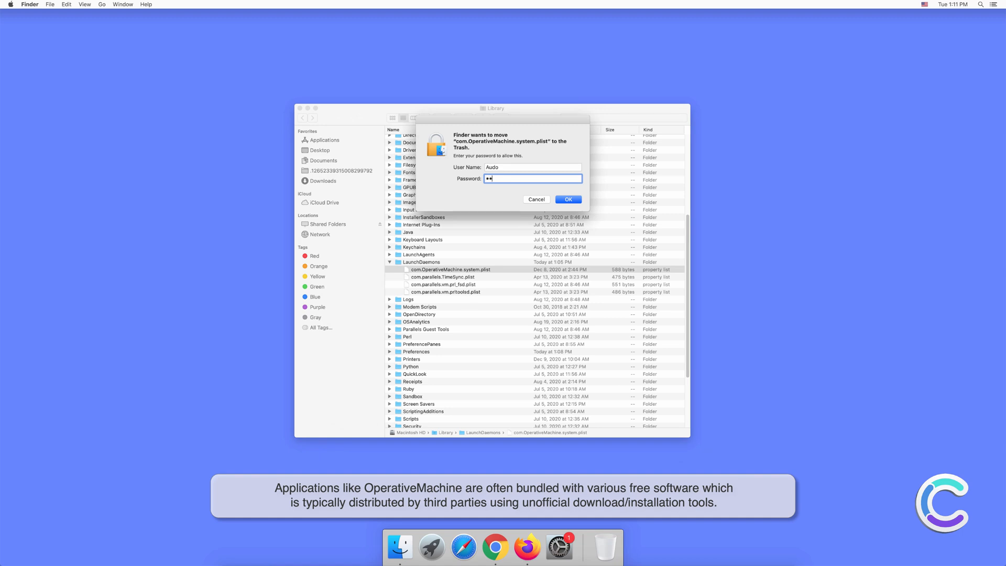
text(••••)
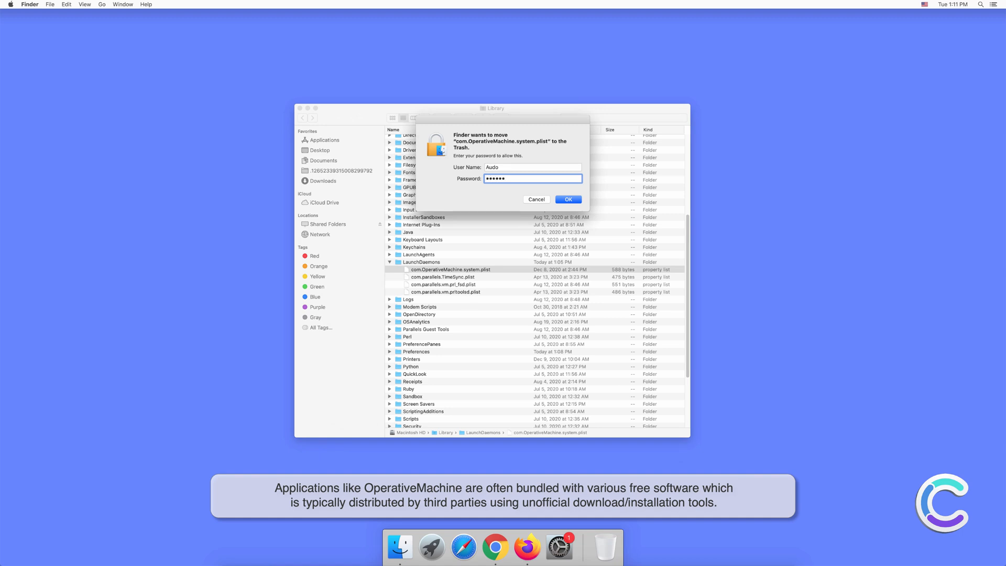
click(567, 199)
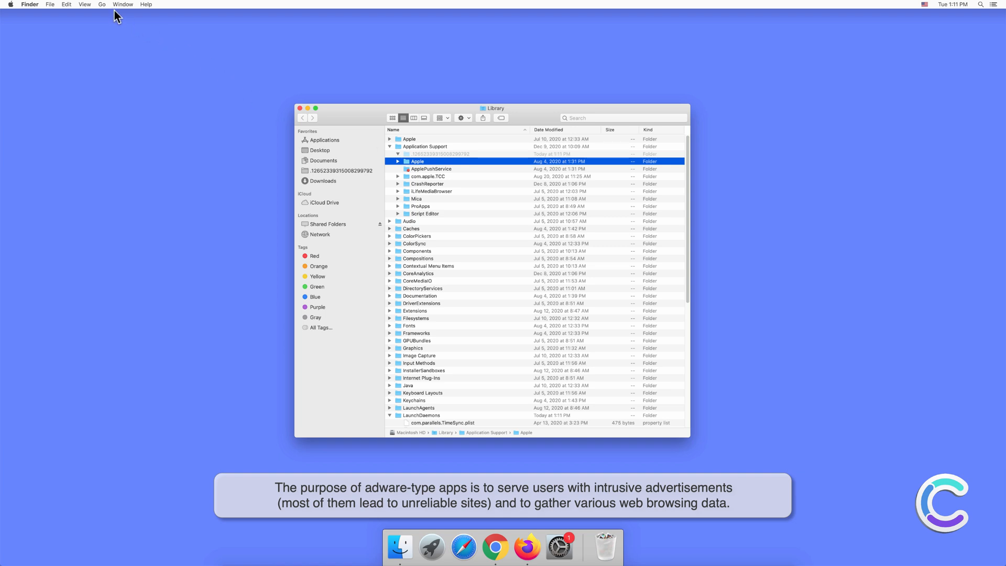
Go to ~/Library, expand Application Support and scroll through to OperativeMachine.service
click(101, 5)
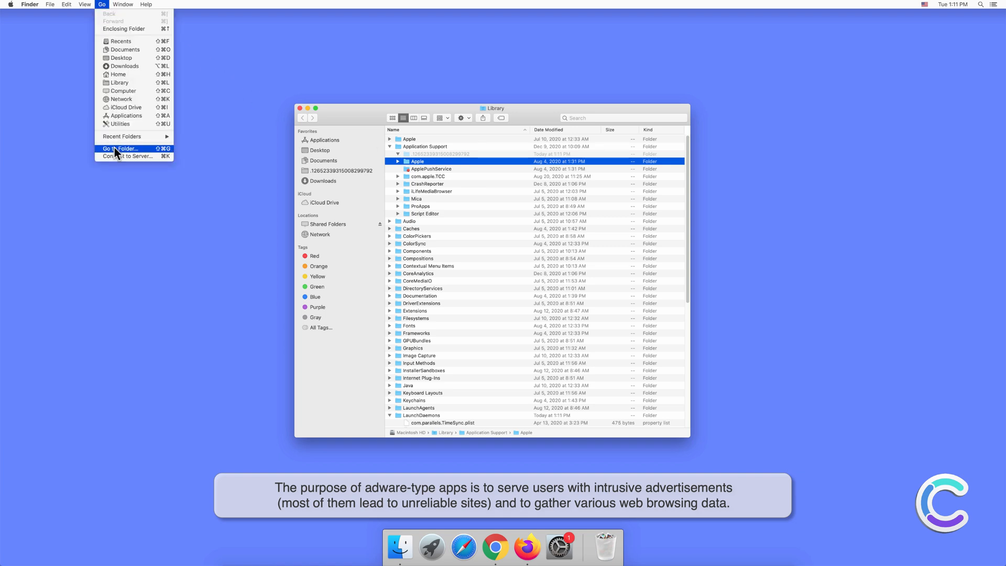
click(119, 149)
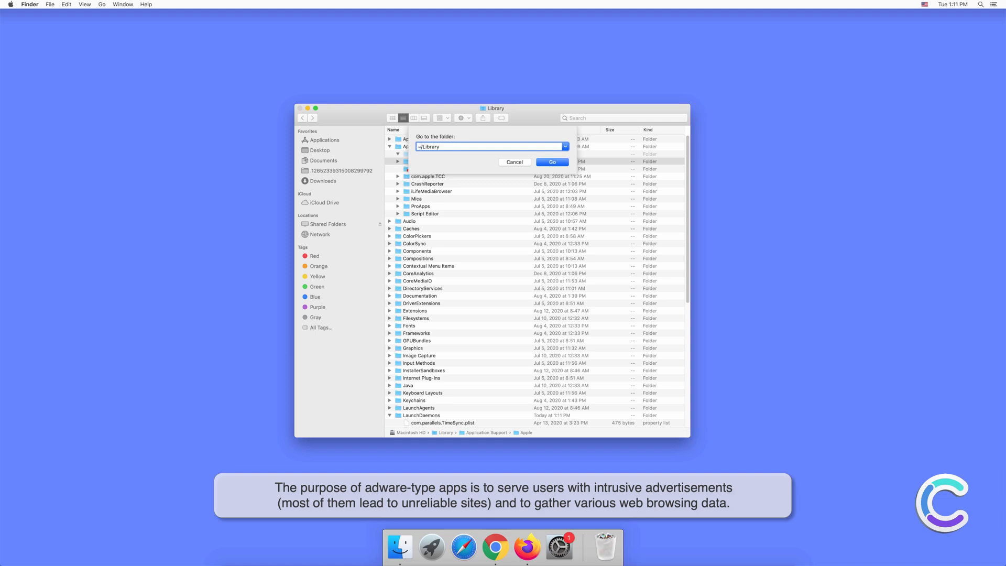
click(551, 162)
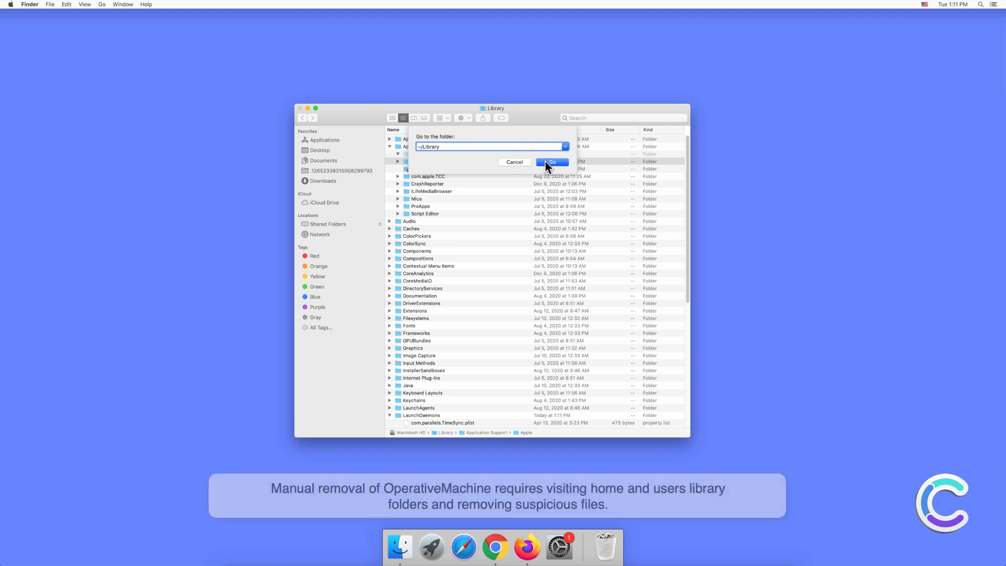
click(550, 162)
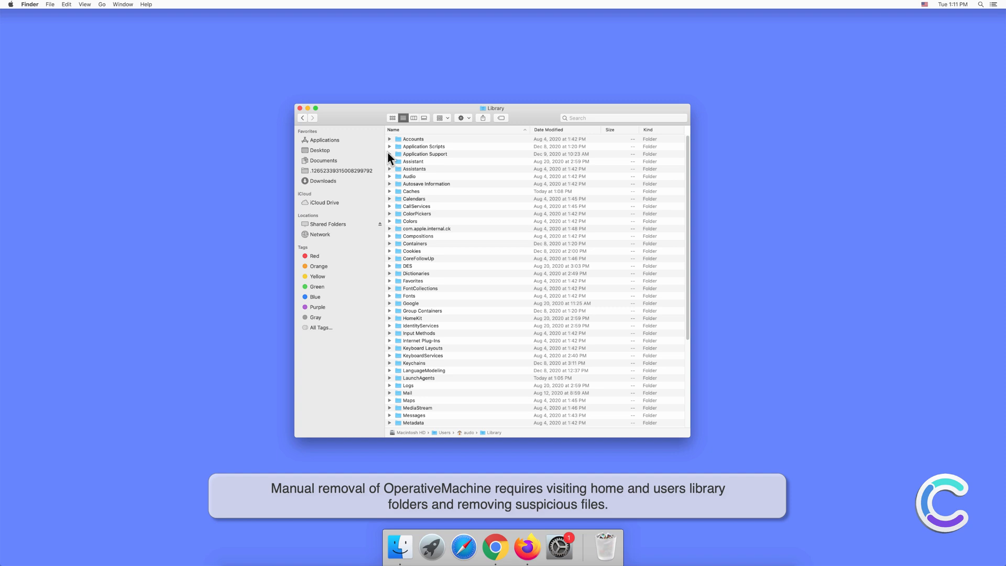
click(390, 154)
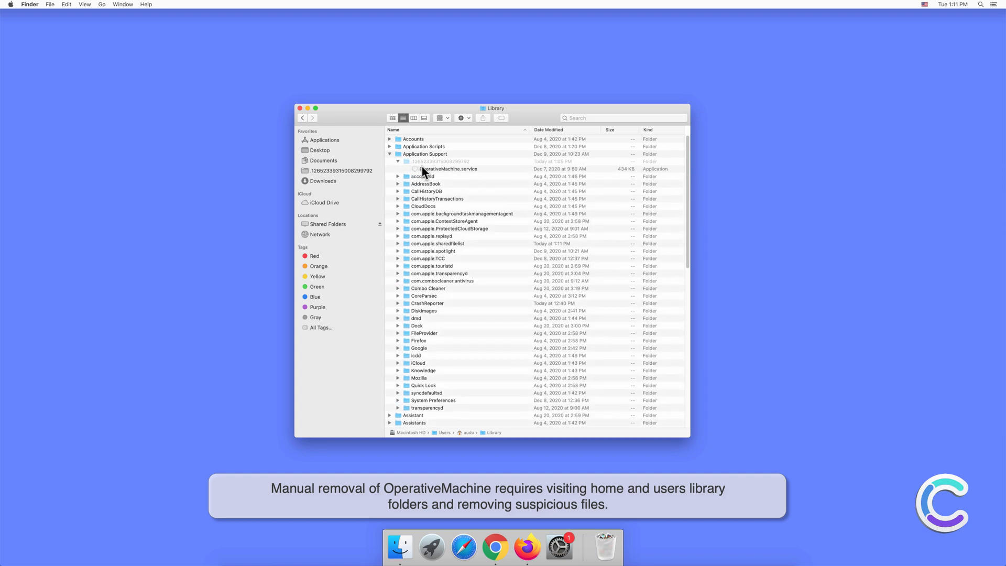
mouse_move(452, 175)
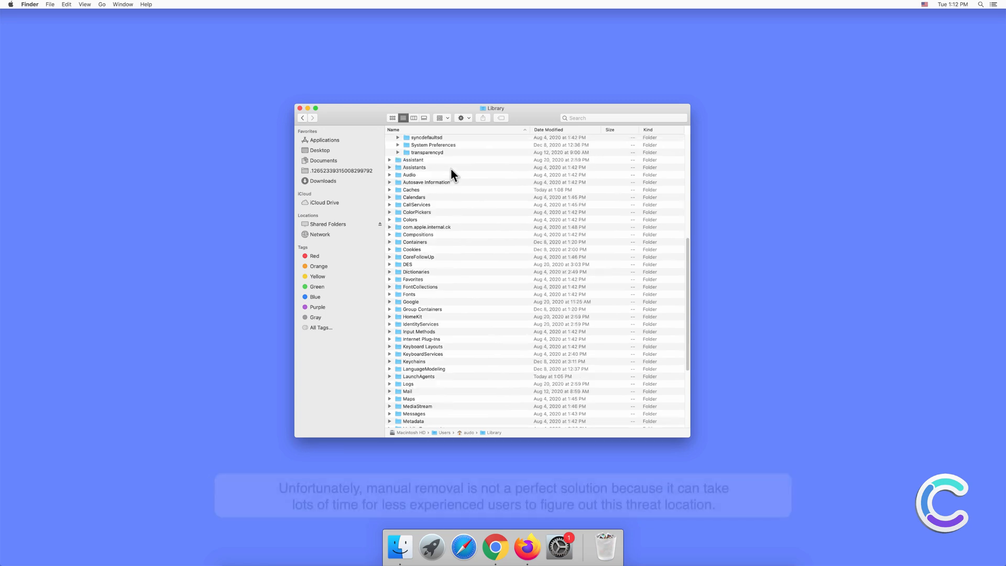
scroll(down, 3)
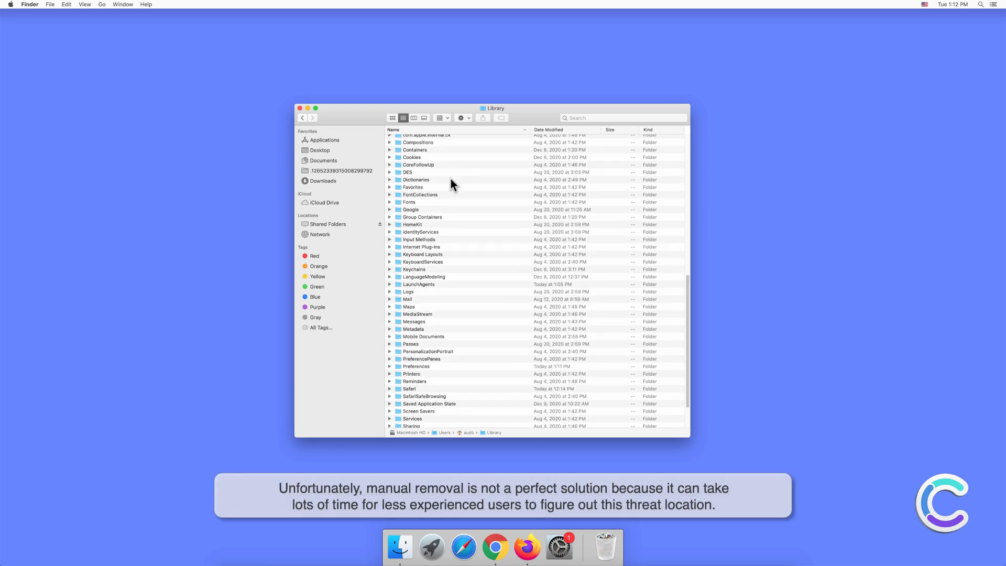
Expand LaunchAgents, bring up actions for com.OperativeMachine.service.plist, then close the Library window
click(390, 285)
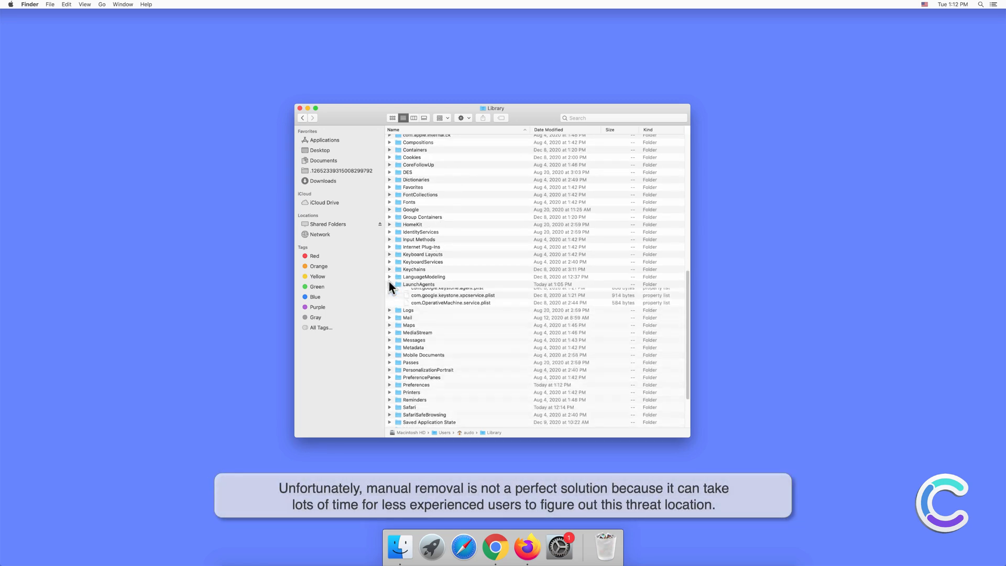
click(389, 284)
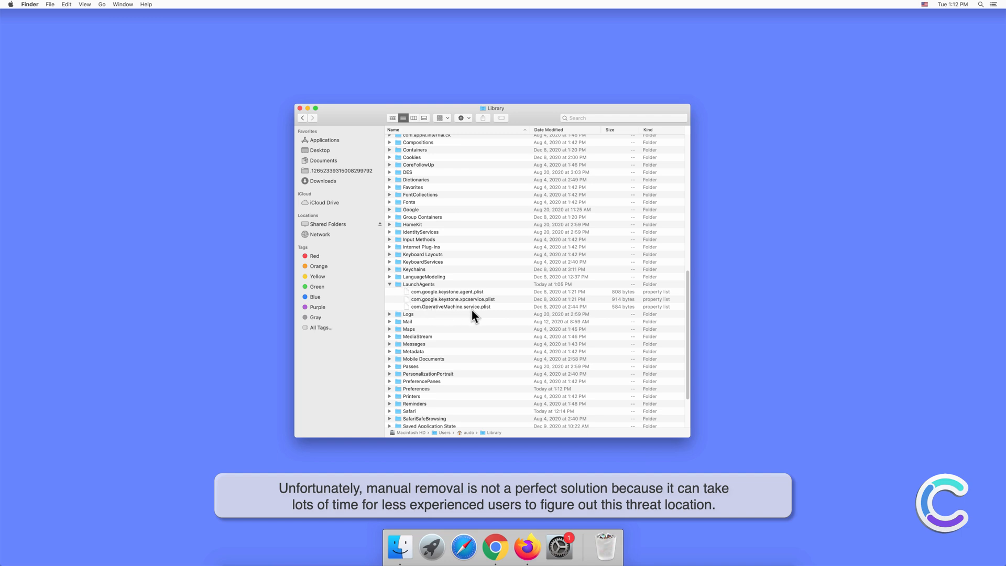
click(452, 306)
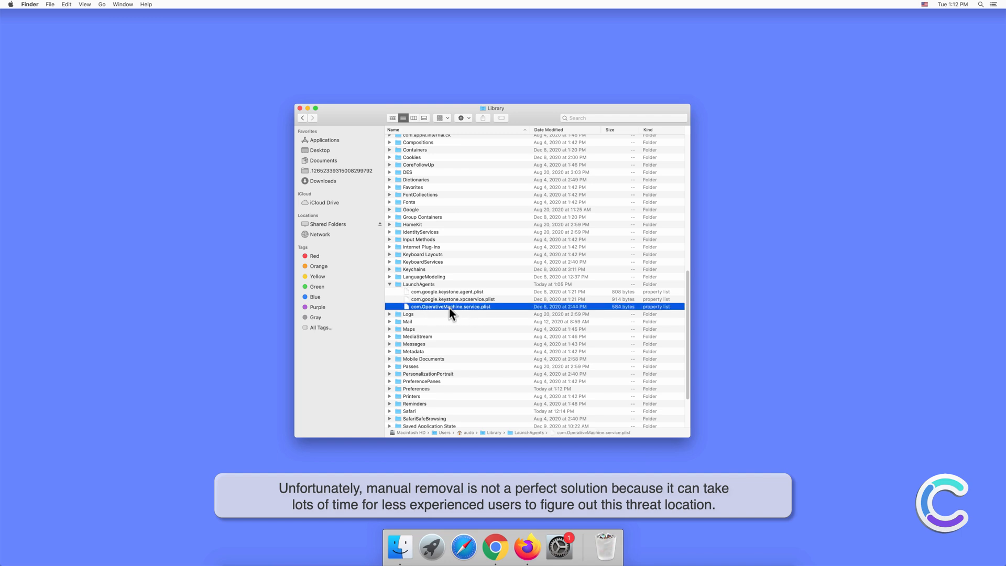
right_click(452, 306)
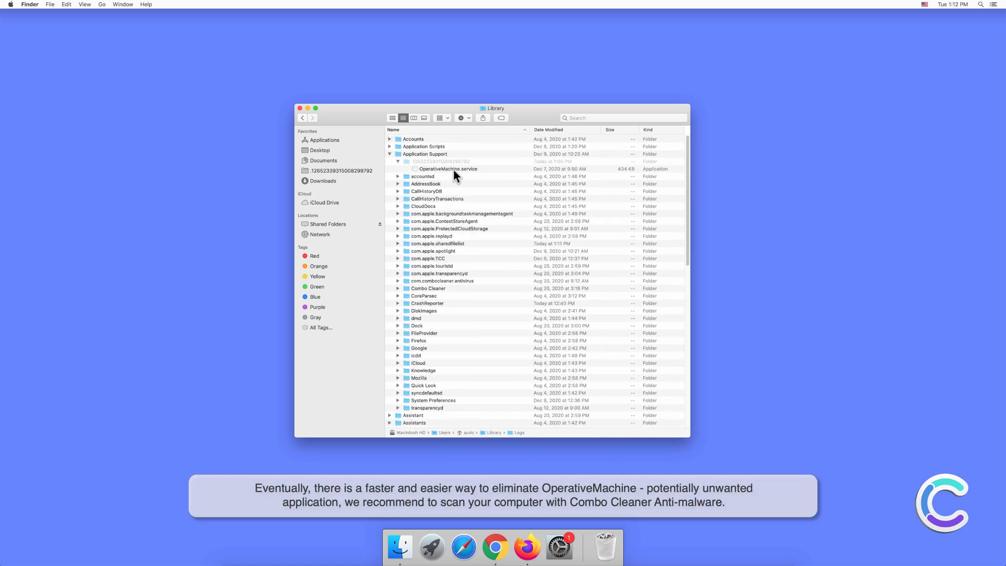
right_click(449, 168)
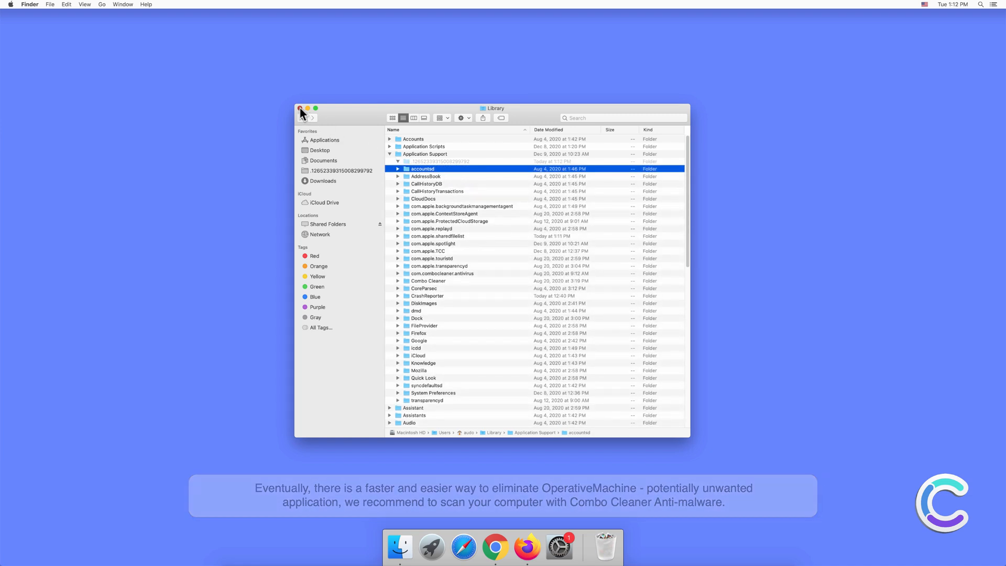
click(299, 108)
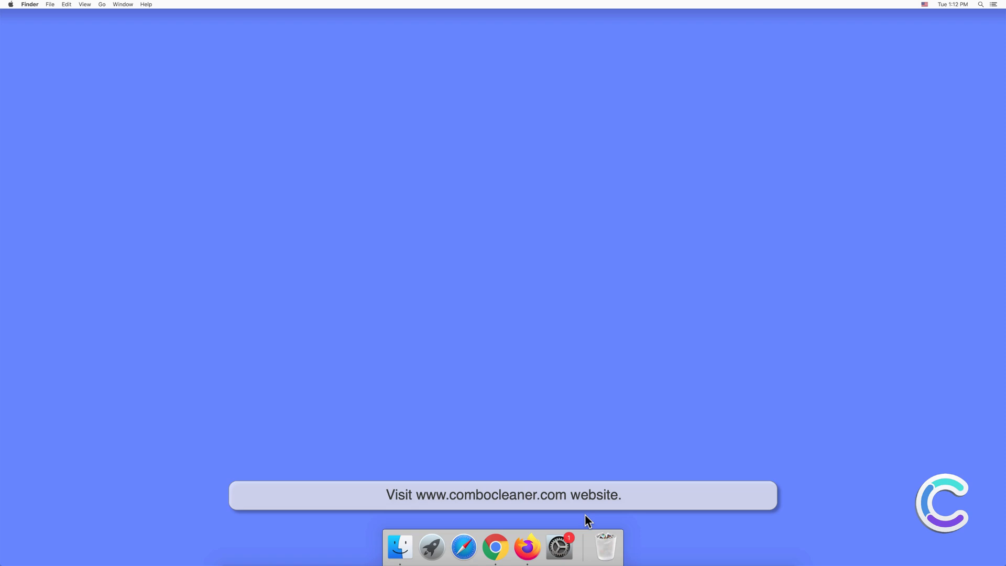
mouse_move(463, 549)
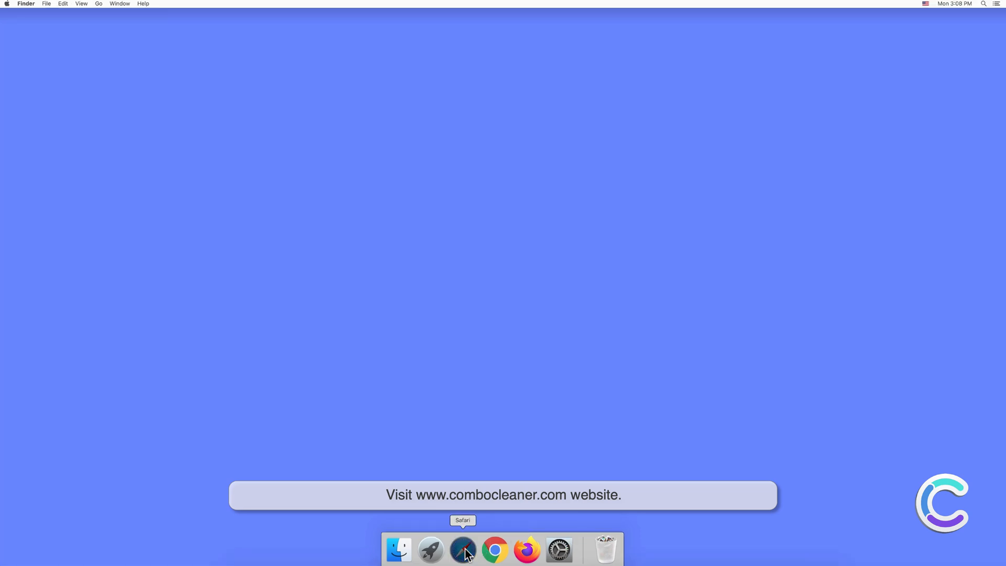
Launch Safari from the Dock to reach the combocleaner.com download page
click(463, 550)
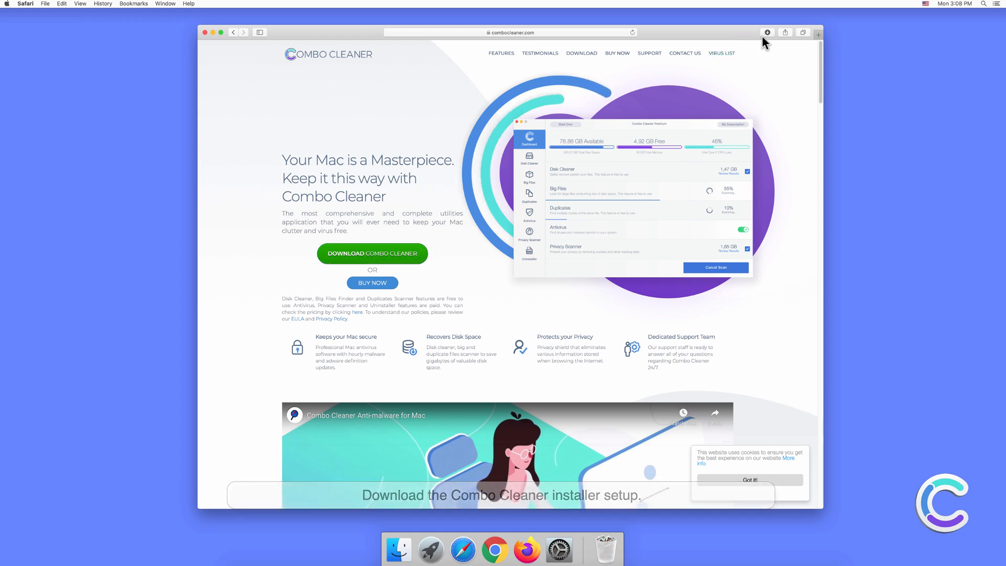
Mount combocleaner.dmg from Downloads and drag Combo Cleaner into Applications
click(767, 32)
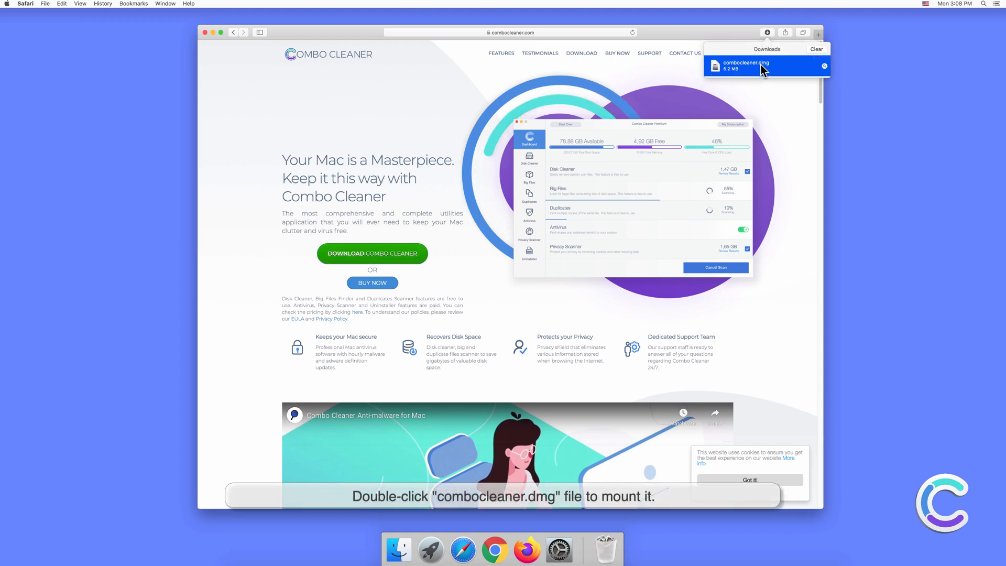
double_click(744, 65)
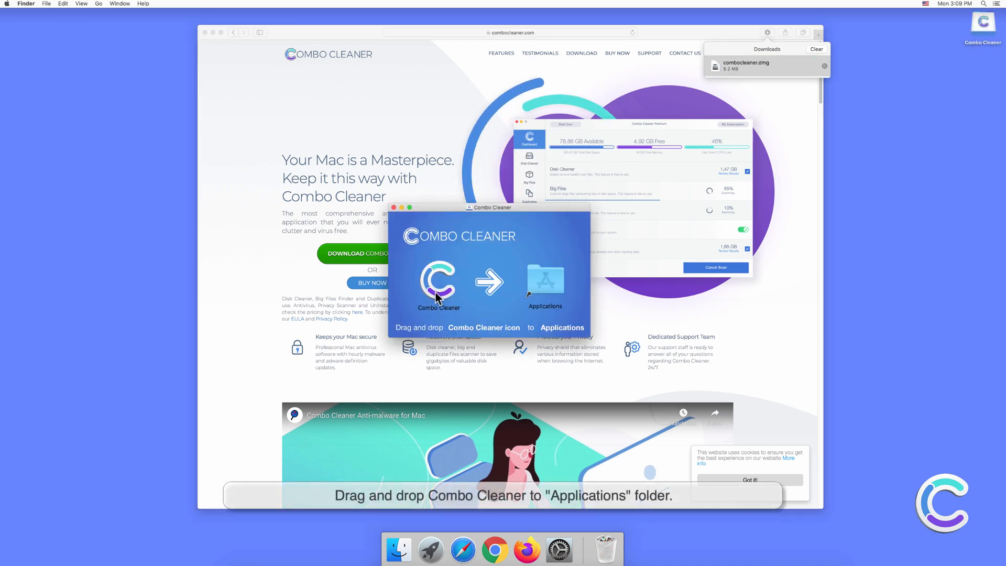
drag(438, 283, 545, 284)
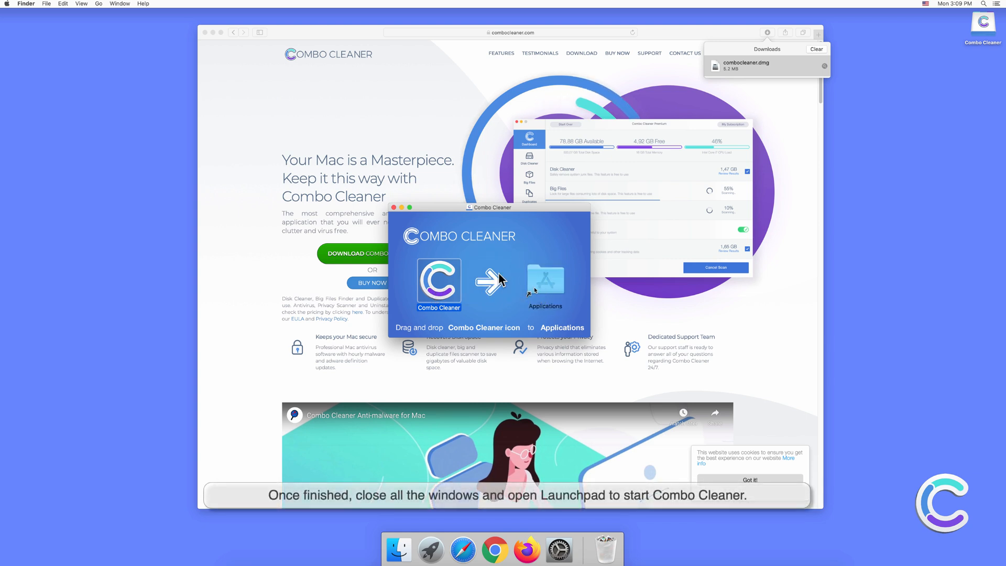
click(394, 208)
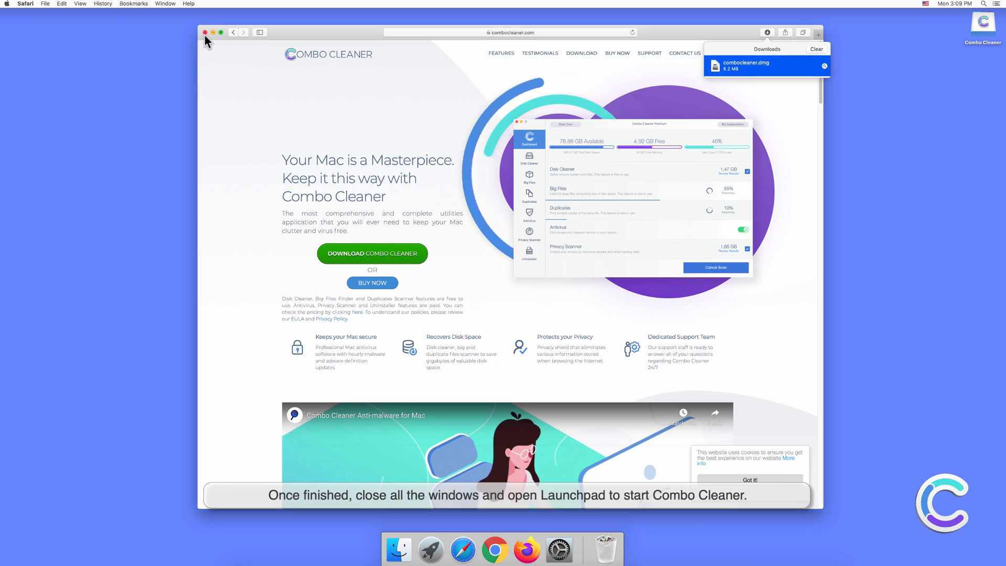
Close Safari, launch Combo Cleaner from Launchpad and confirm Open in the security prompt
click(205, 32)
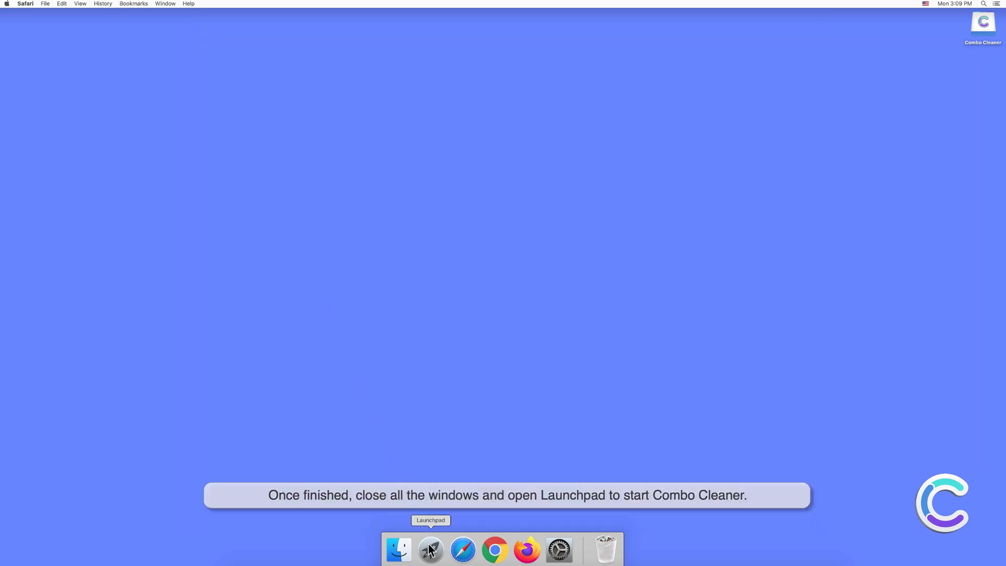
click(430, 550)
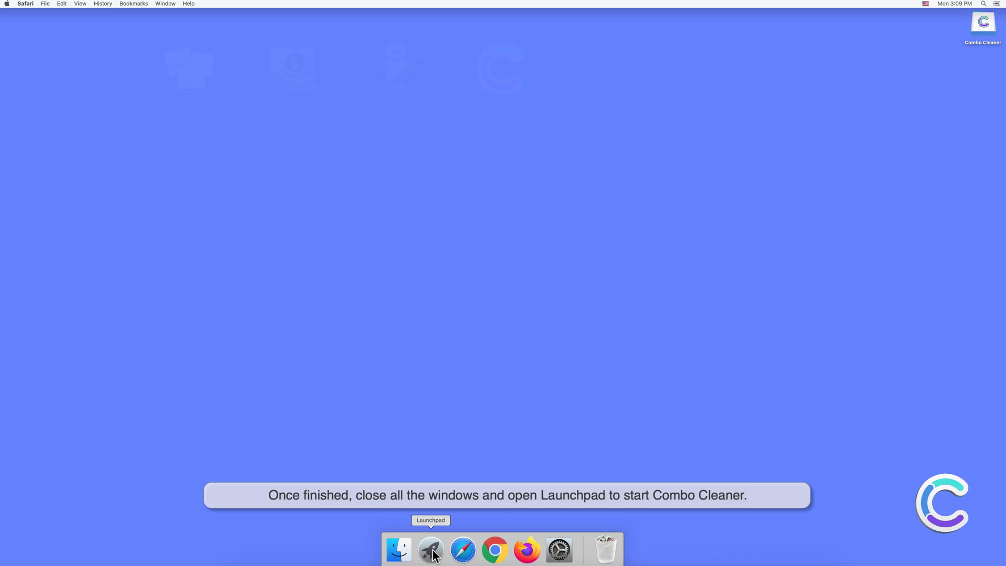
click(431, 550)
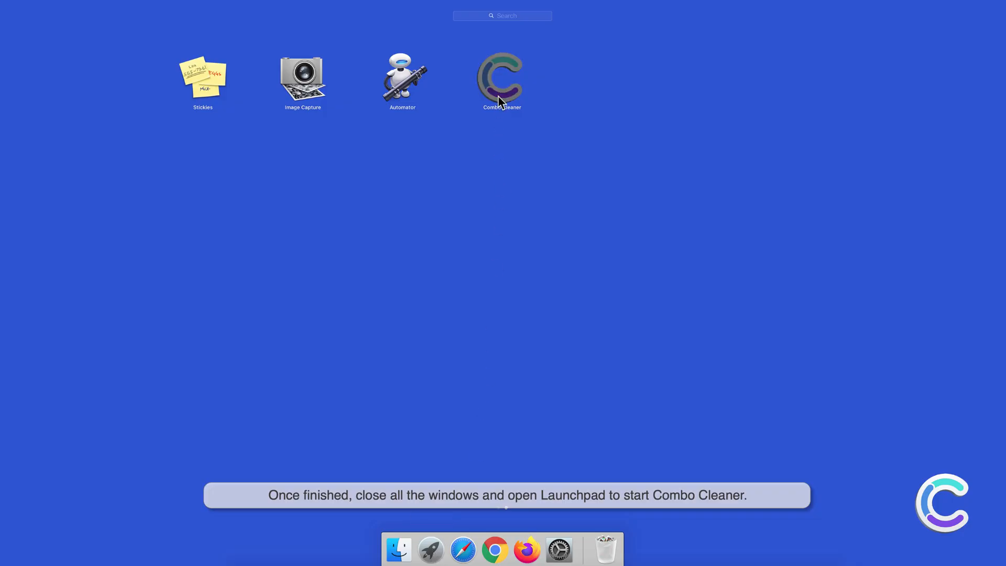
double_click(503, 77)
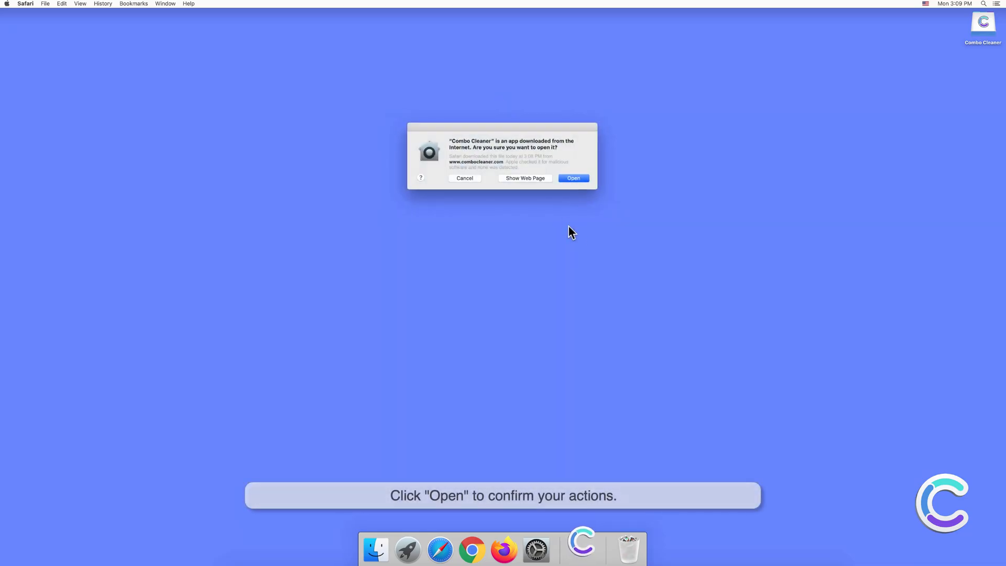
click(573, 178)
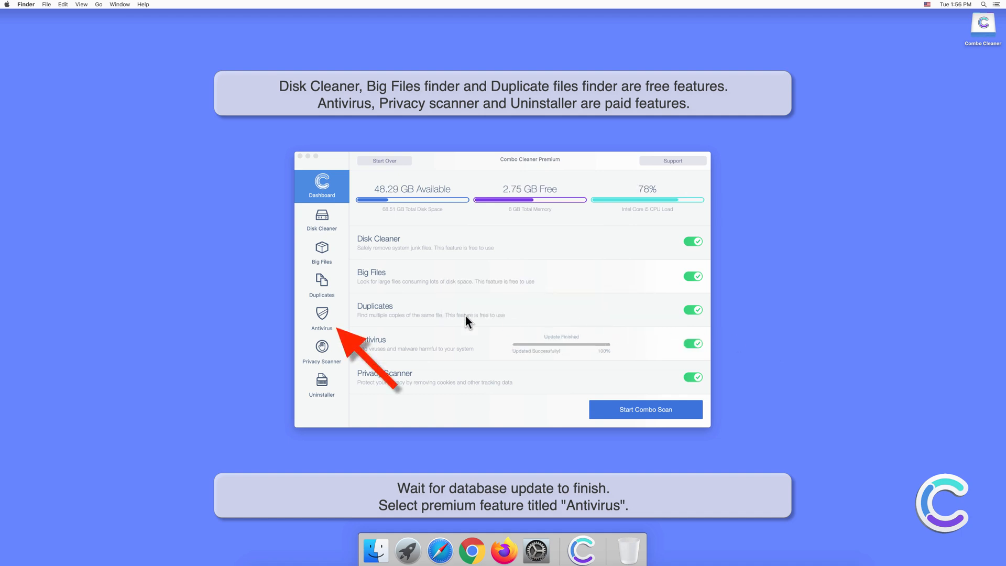
Start a Full Scan from Combo Cleaner's Antivirus section
click(321, 320)
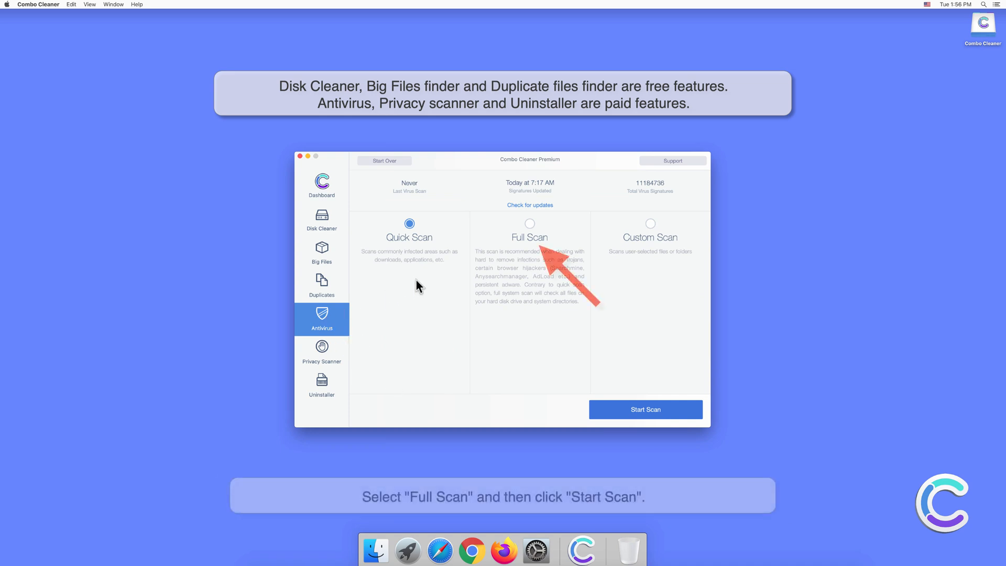
click(530, 223)
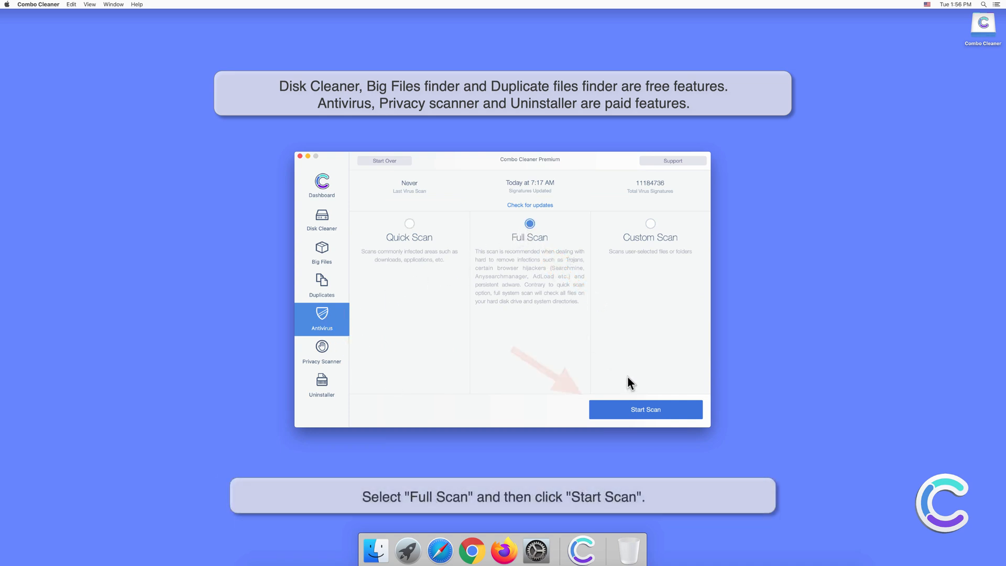
click(645, 409)
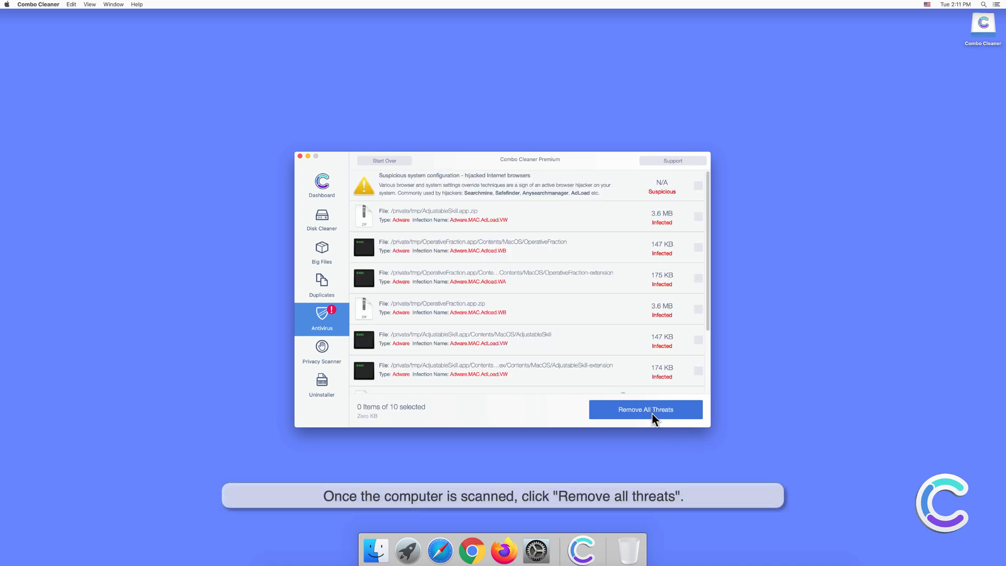
Remove all detected Adware.MAC.AdLoad threats, authenticating with the admin password
click(646, 409)
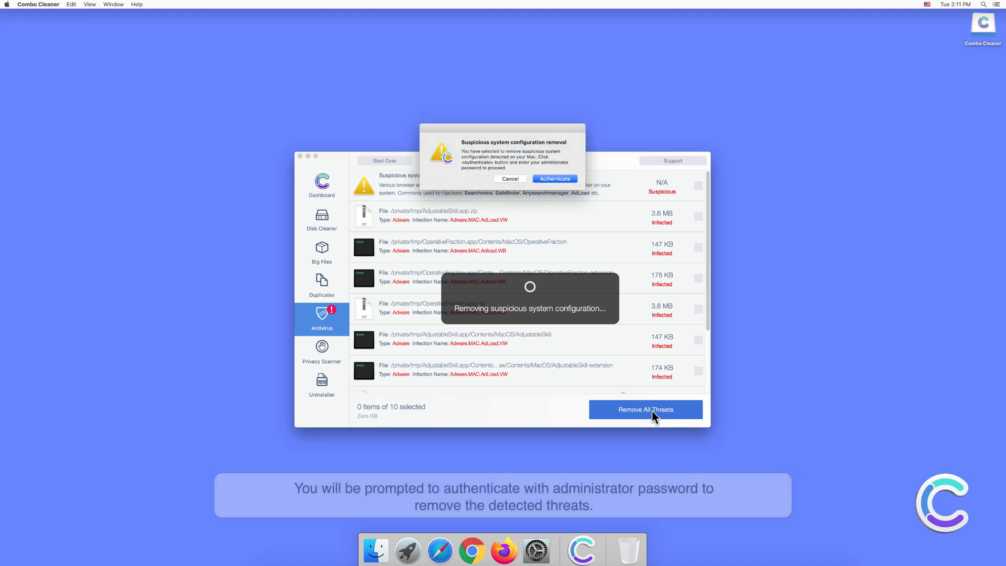
click(554, 178)
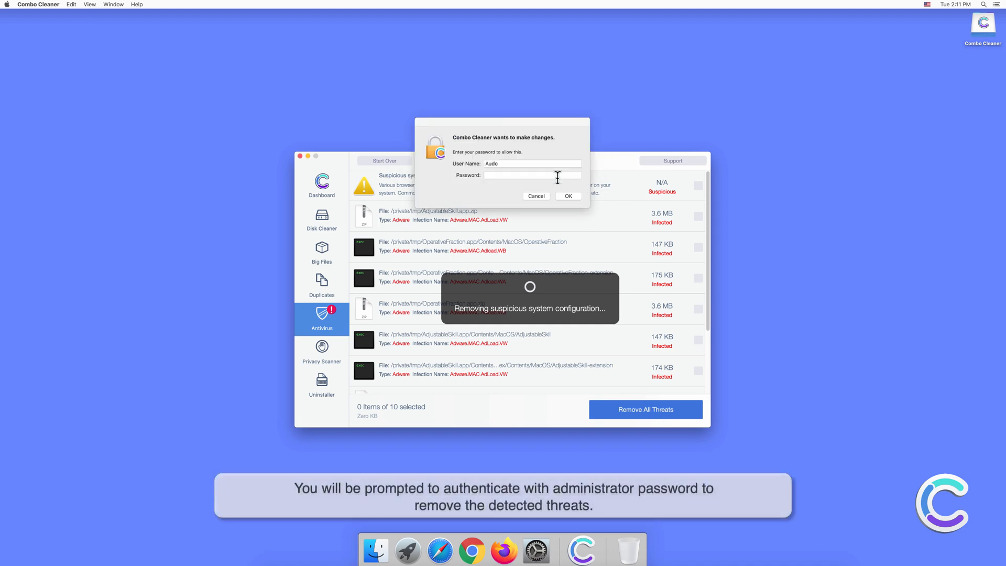
text(•••)
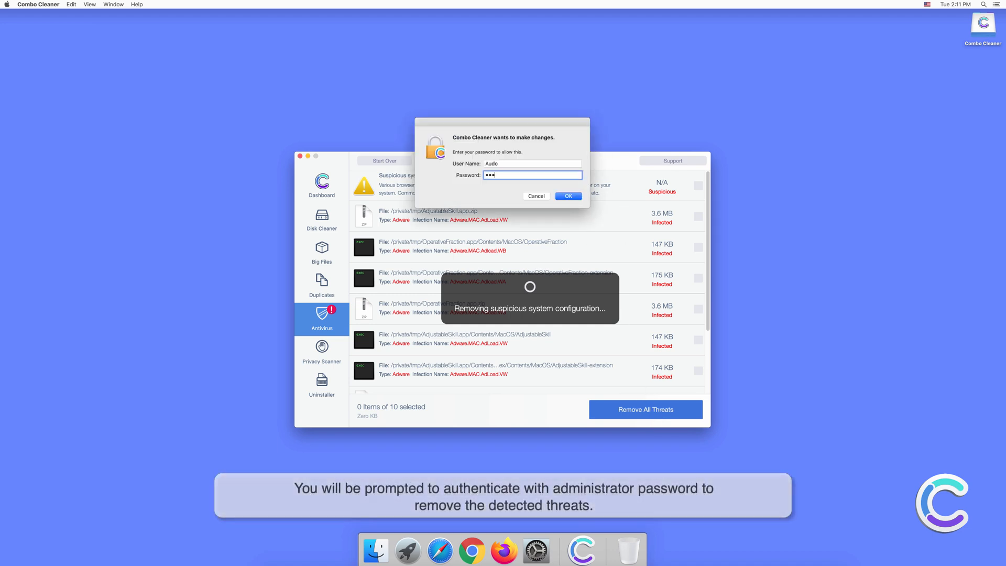
click(567, 195)
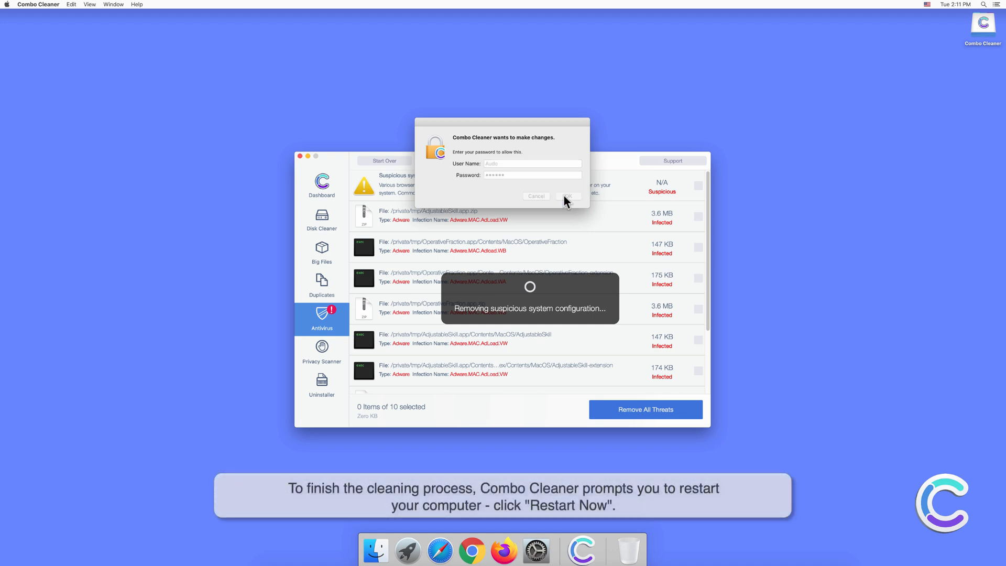
click(568, 196)
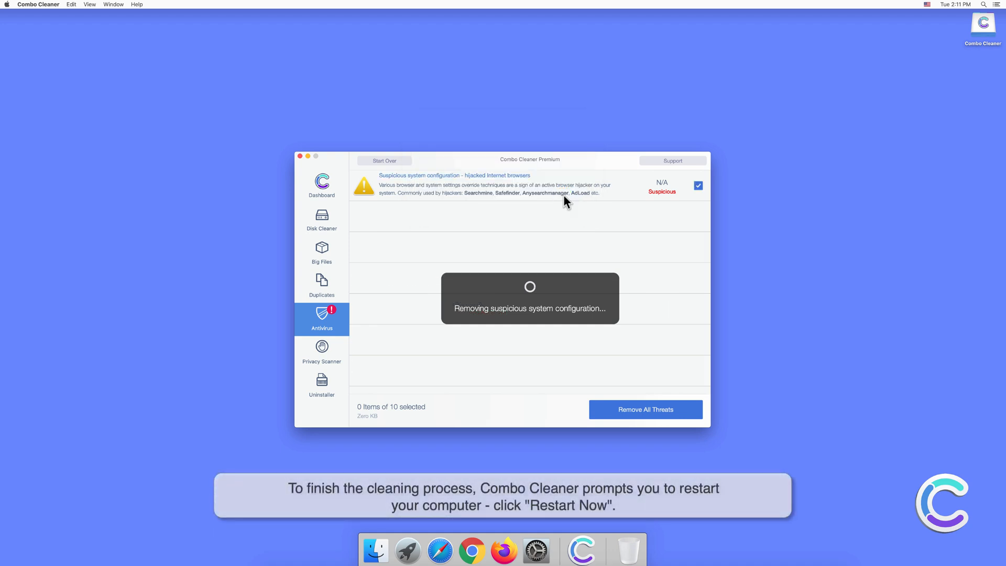